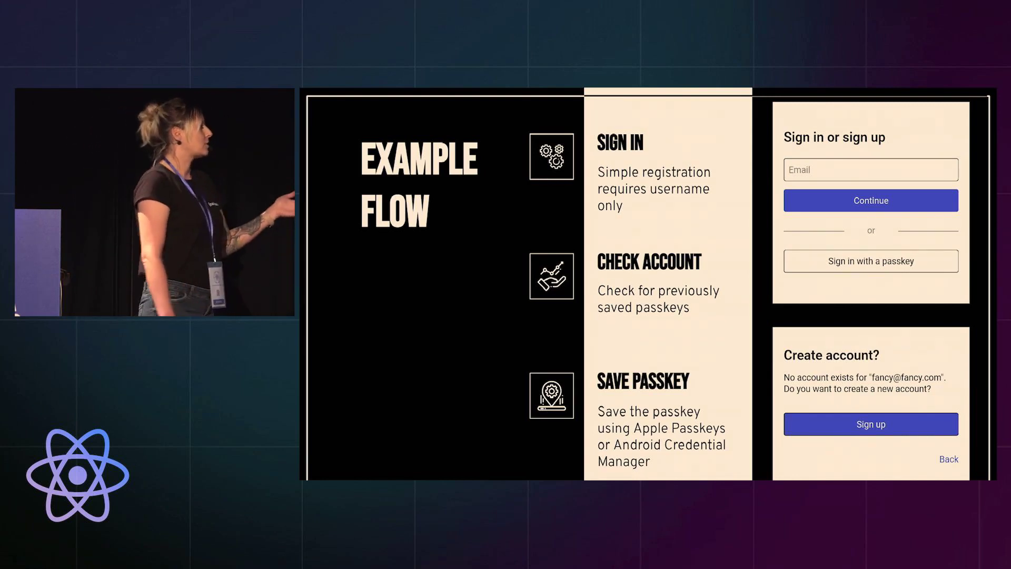
Advance the demo to the Save a passkey screen and then the Android Credential Manager create-passkey dialog
click(869, 423)
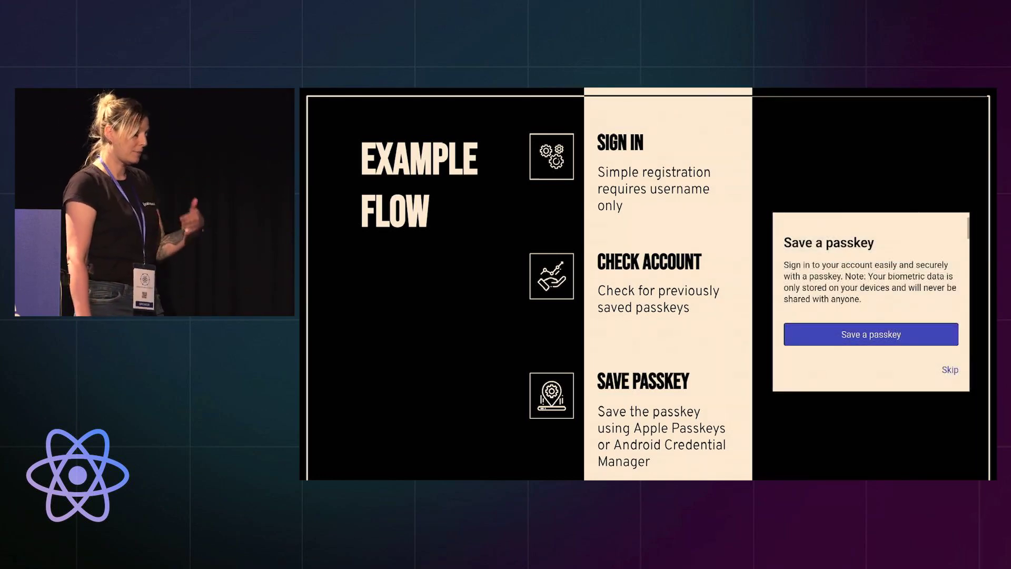
click(870, 334)
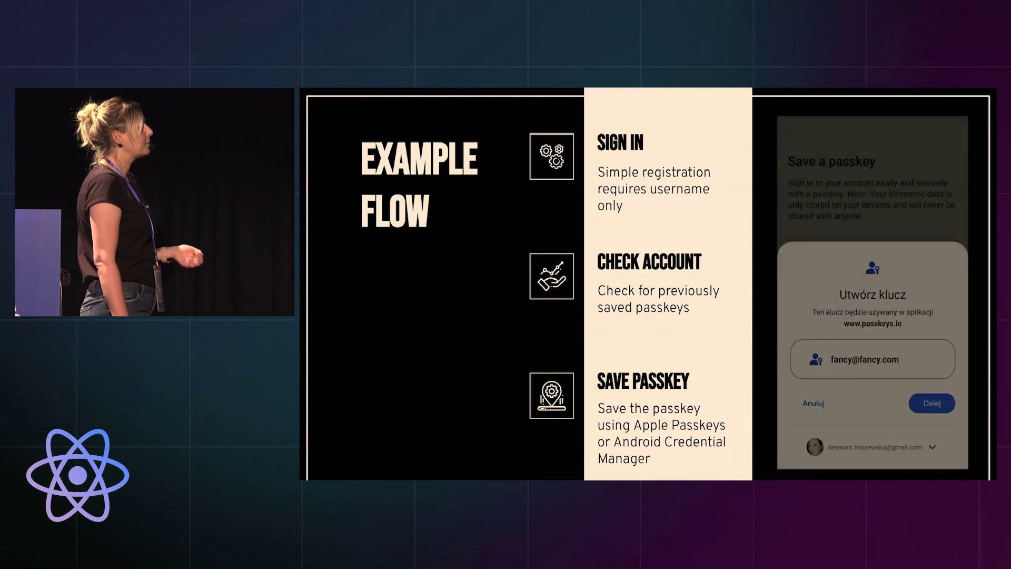